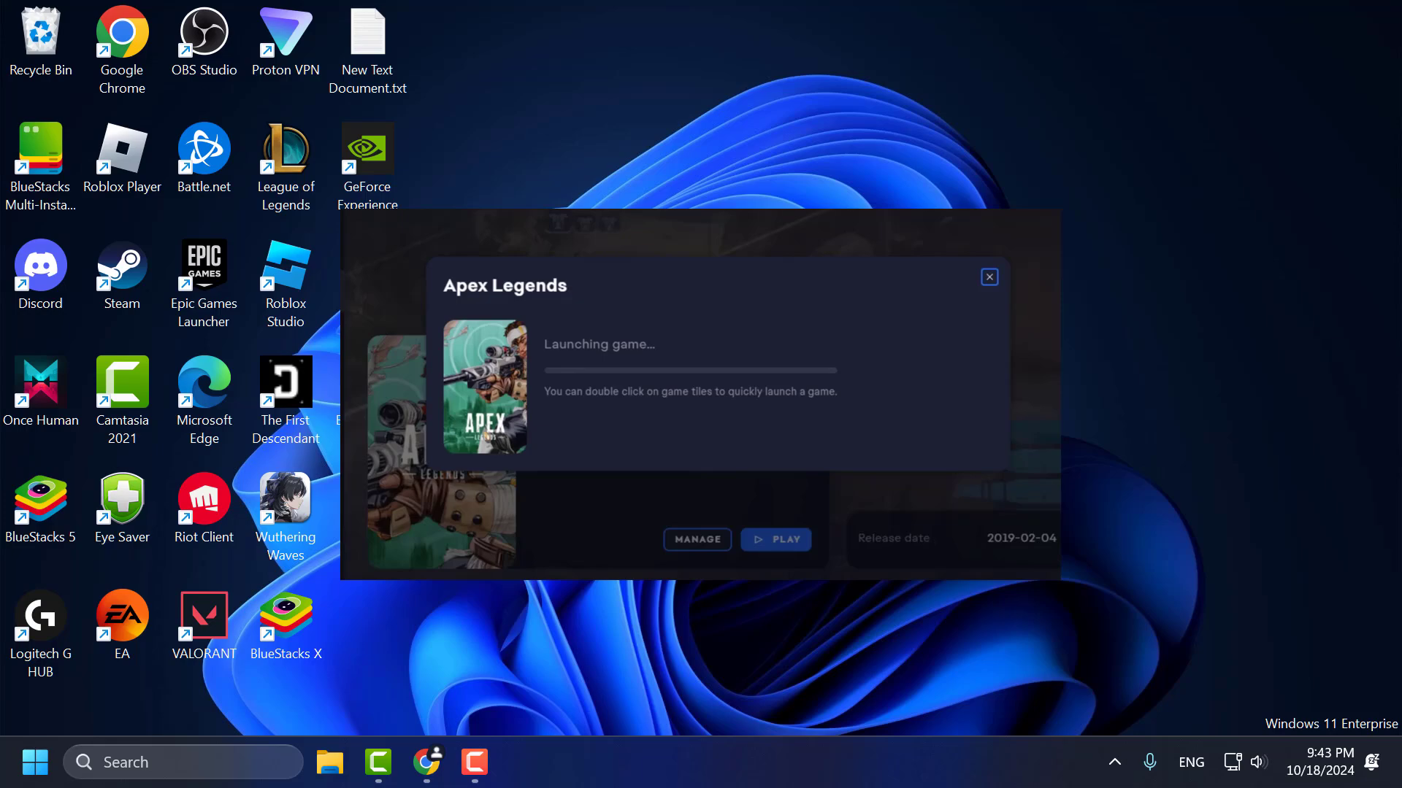
Close the Apex Legends 'Launching game' dialog, leaving the desktop clear.
click(988, 277)
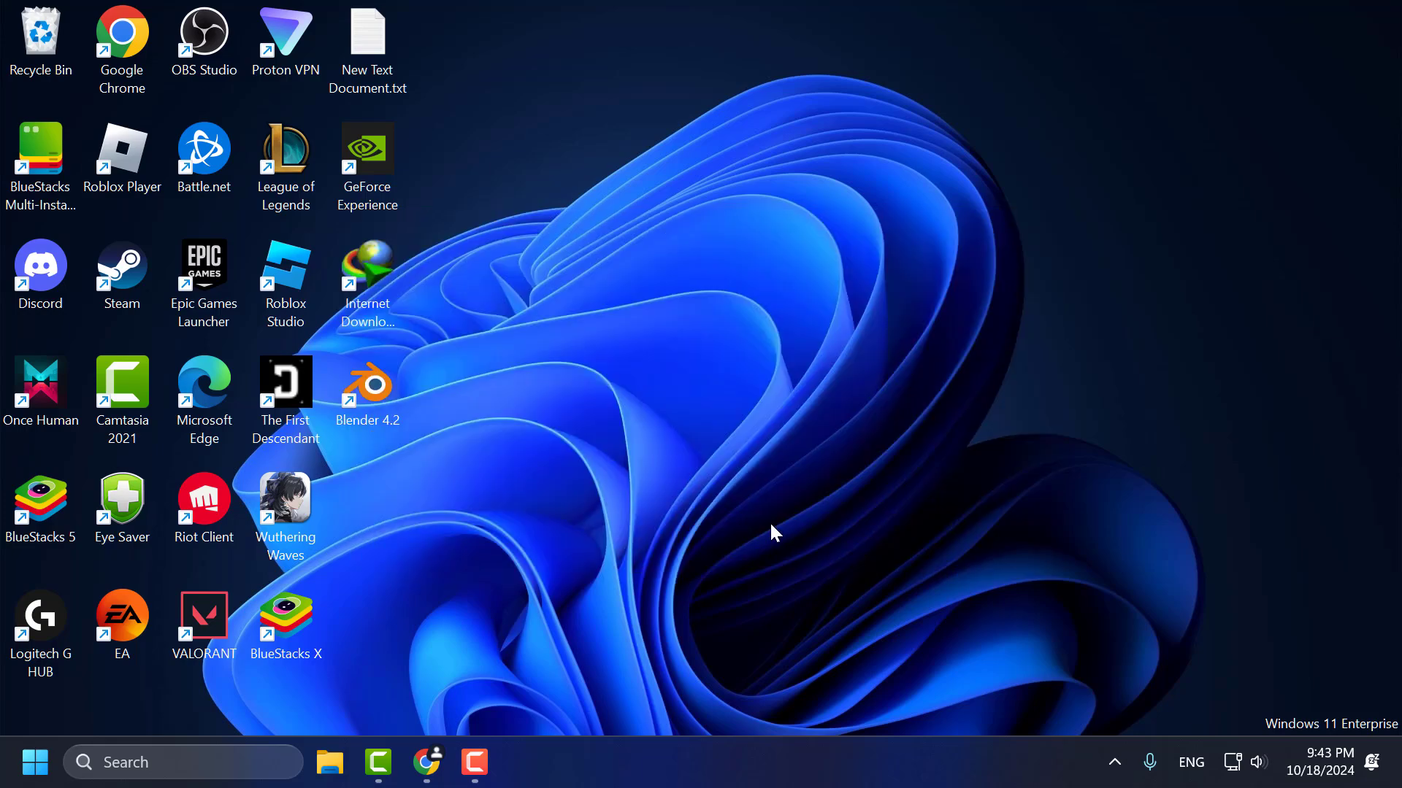
mouse_move(340, 734)
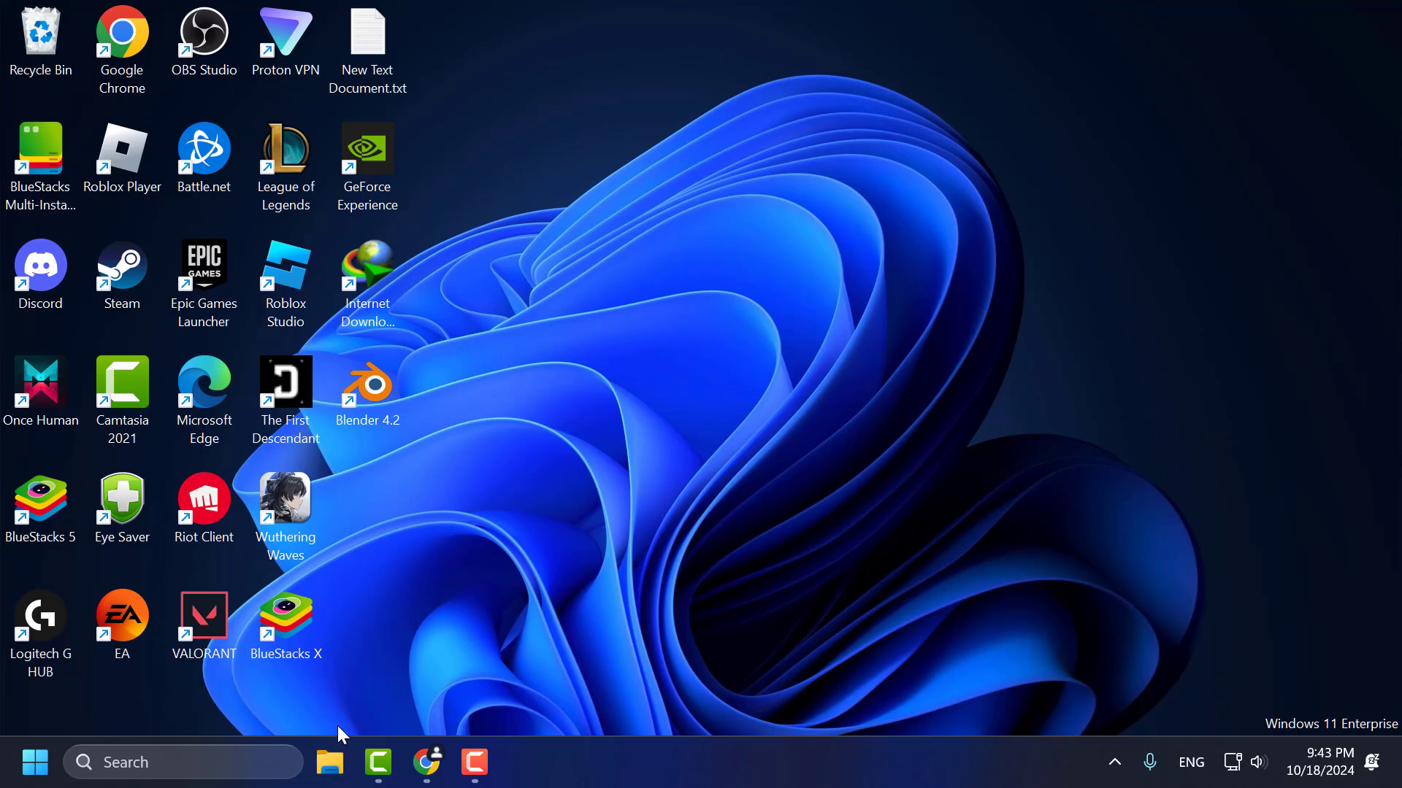
Show This PC in File Explorer to see Local Disk (C:) with 41.8 GB free of 465 GB.
click(328, 762)
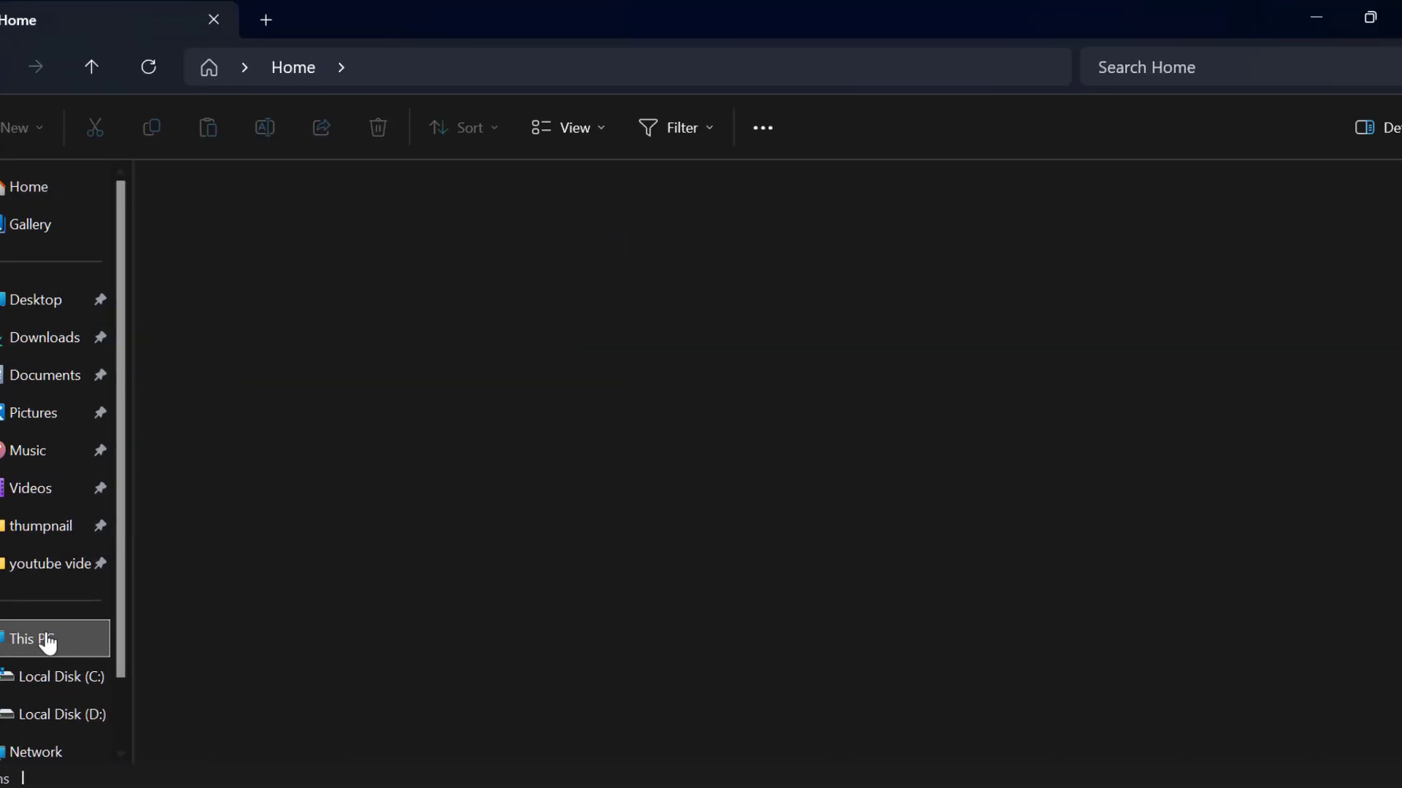
click(32, 638)
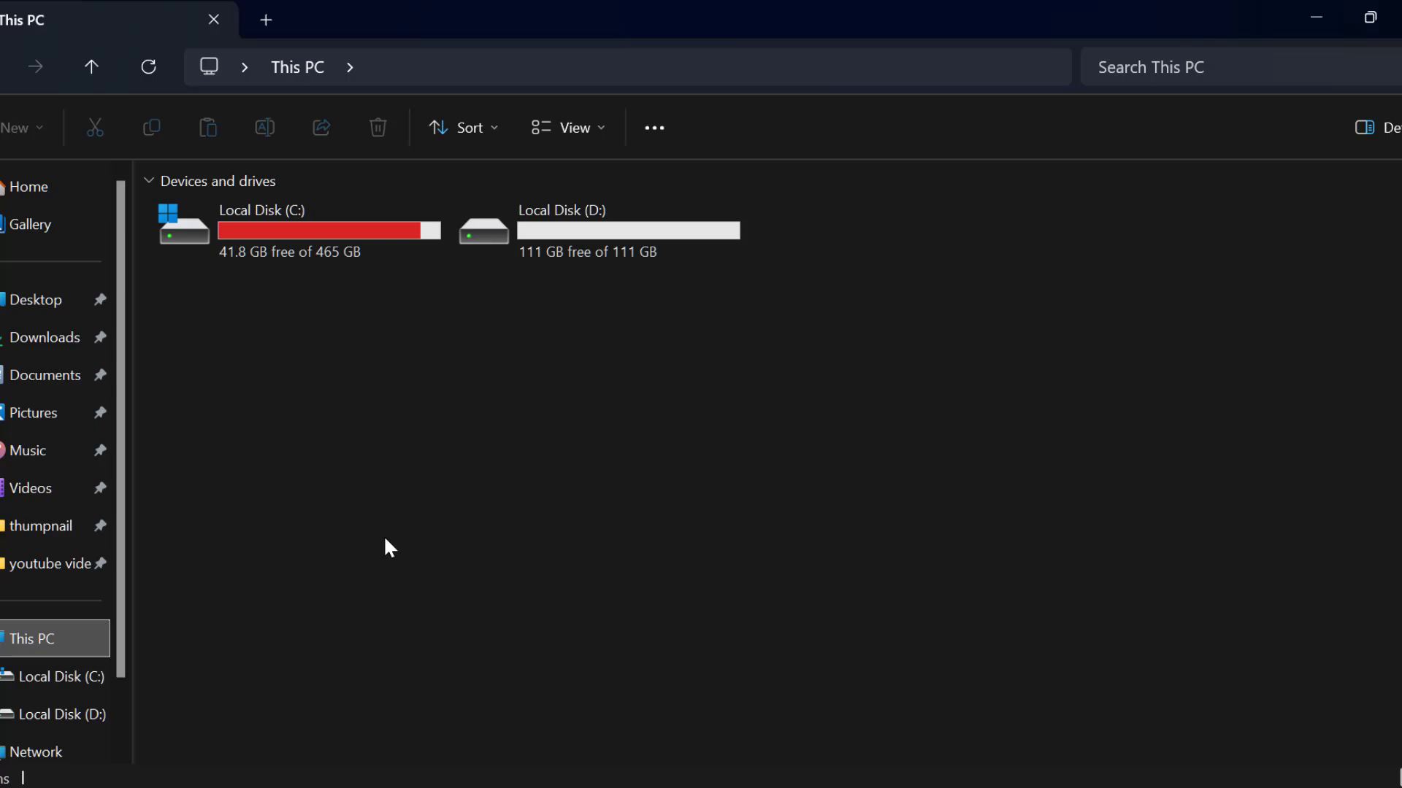
mouse_move(463, 460)
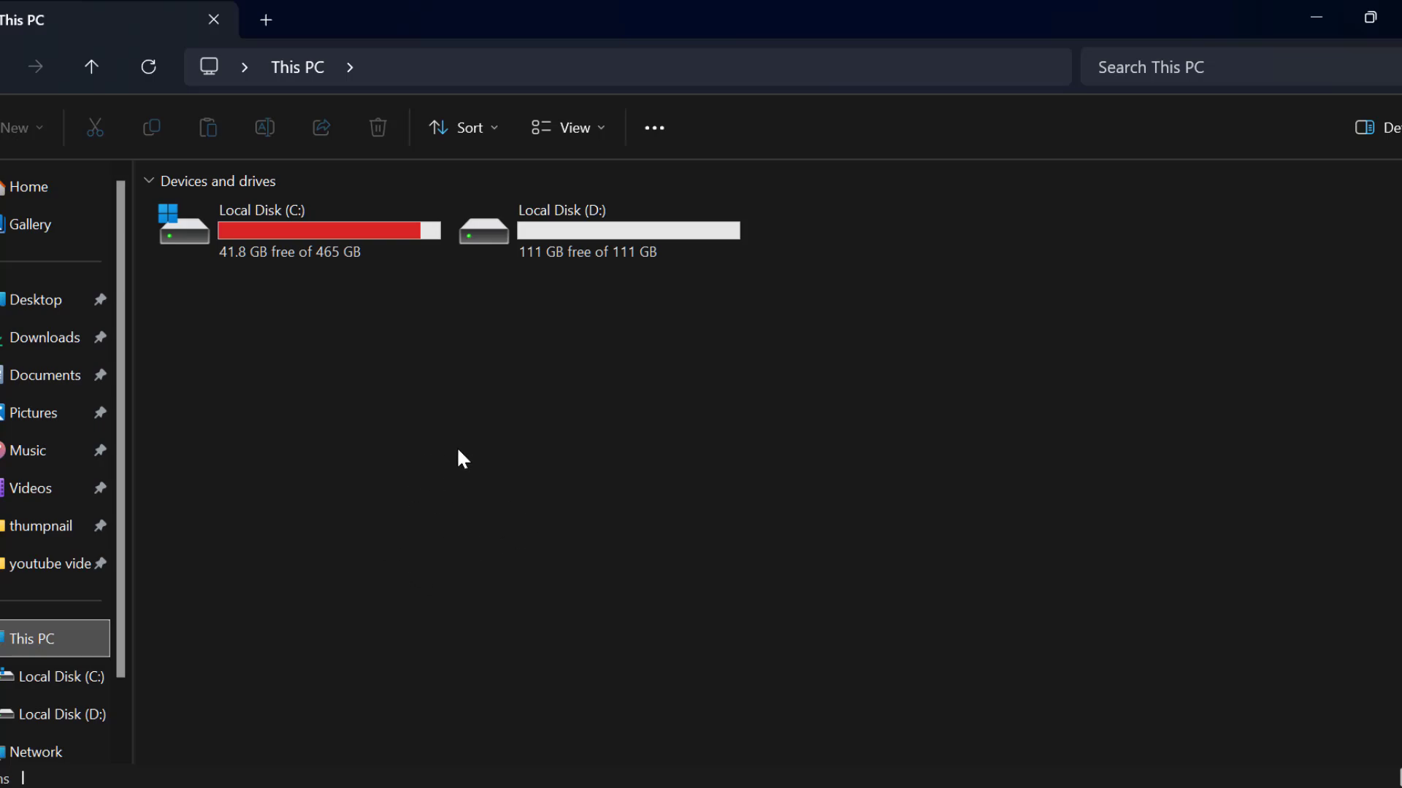
mouse_move(666, 498)
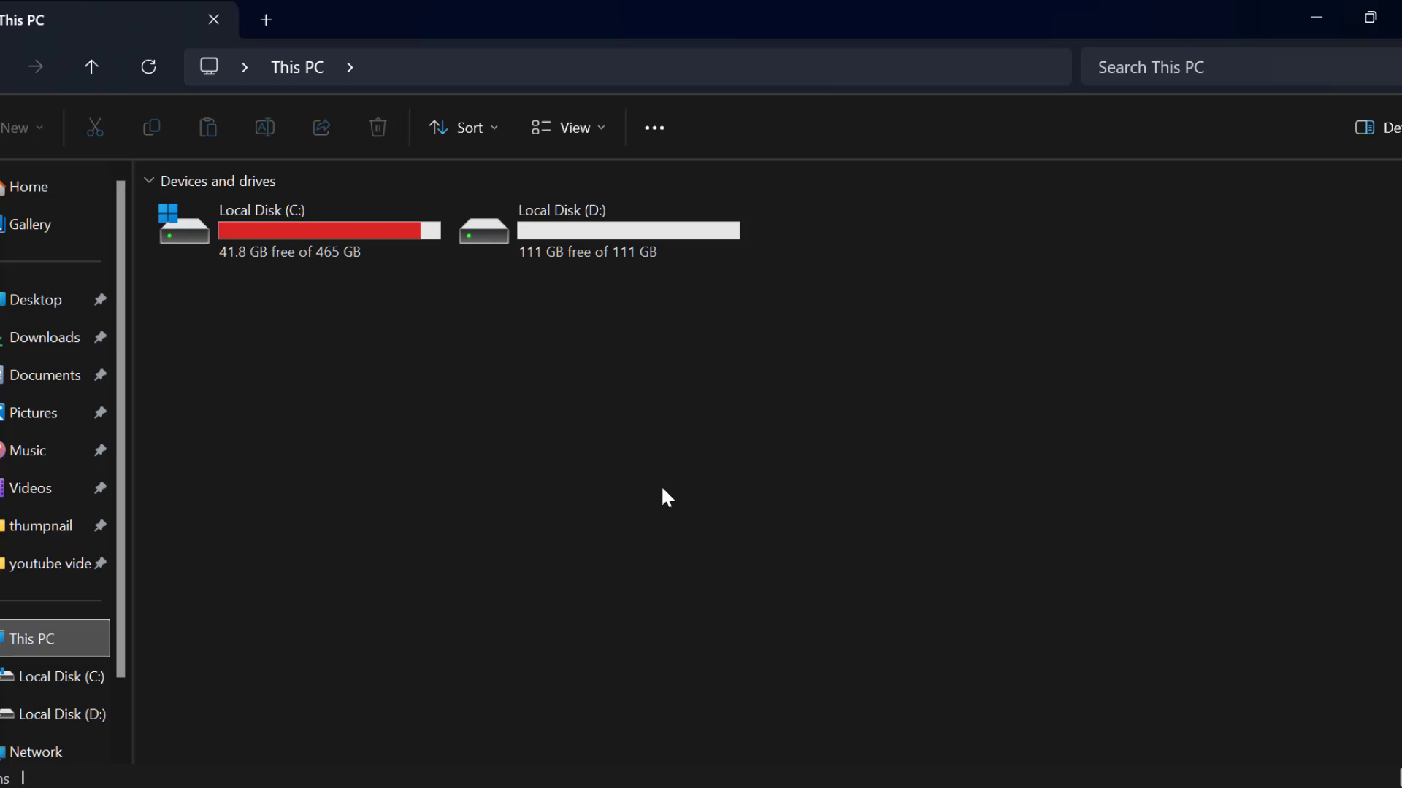
mouse_move(910, 407)
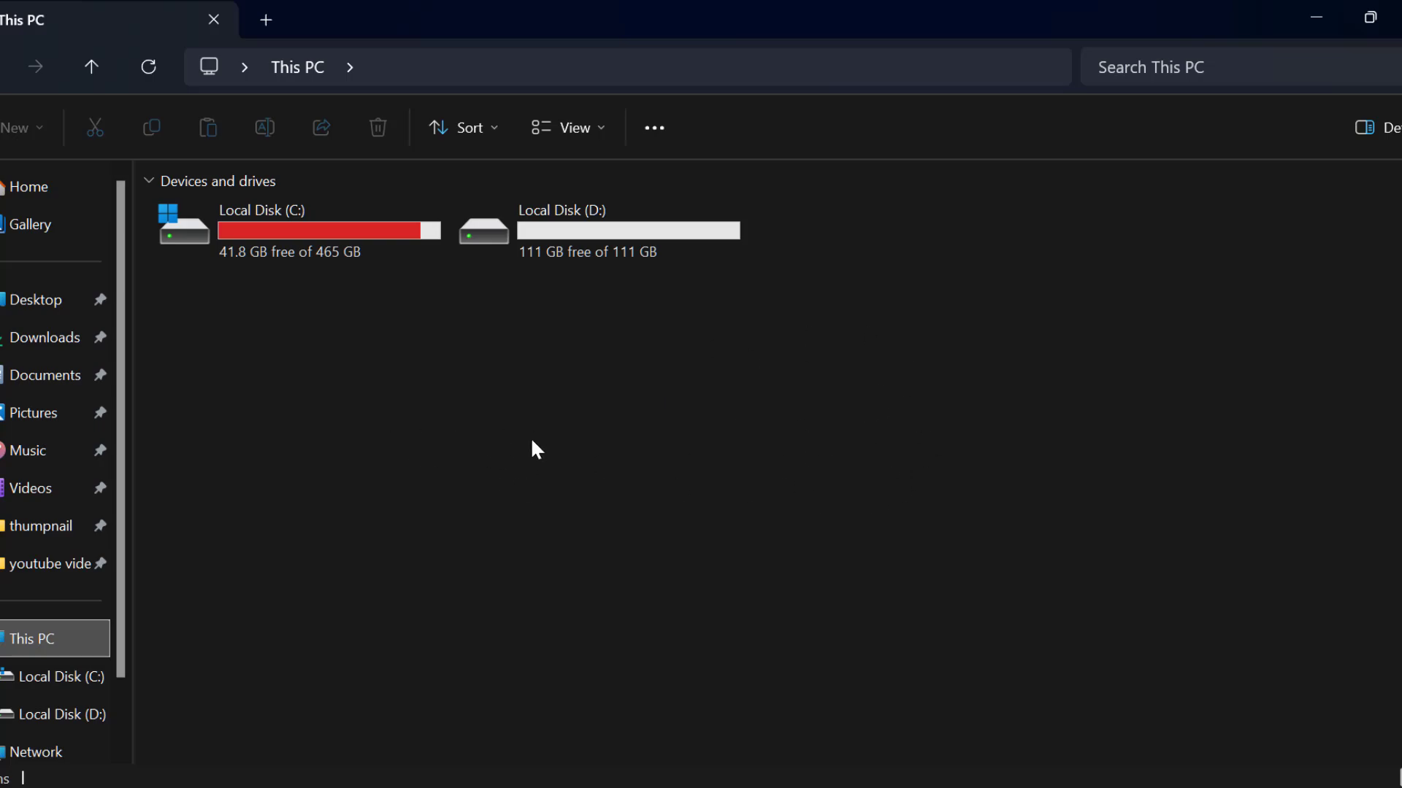
mouse_move(795, 517)
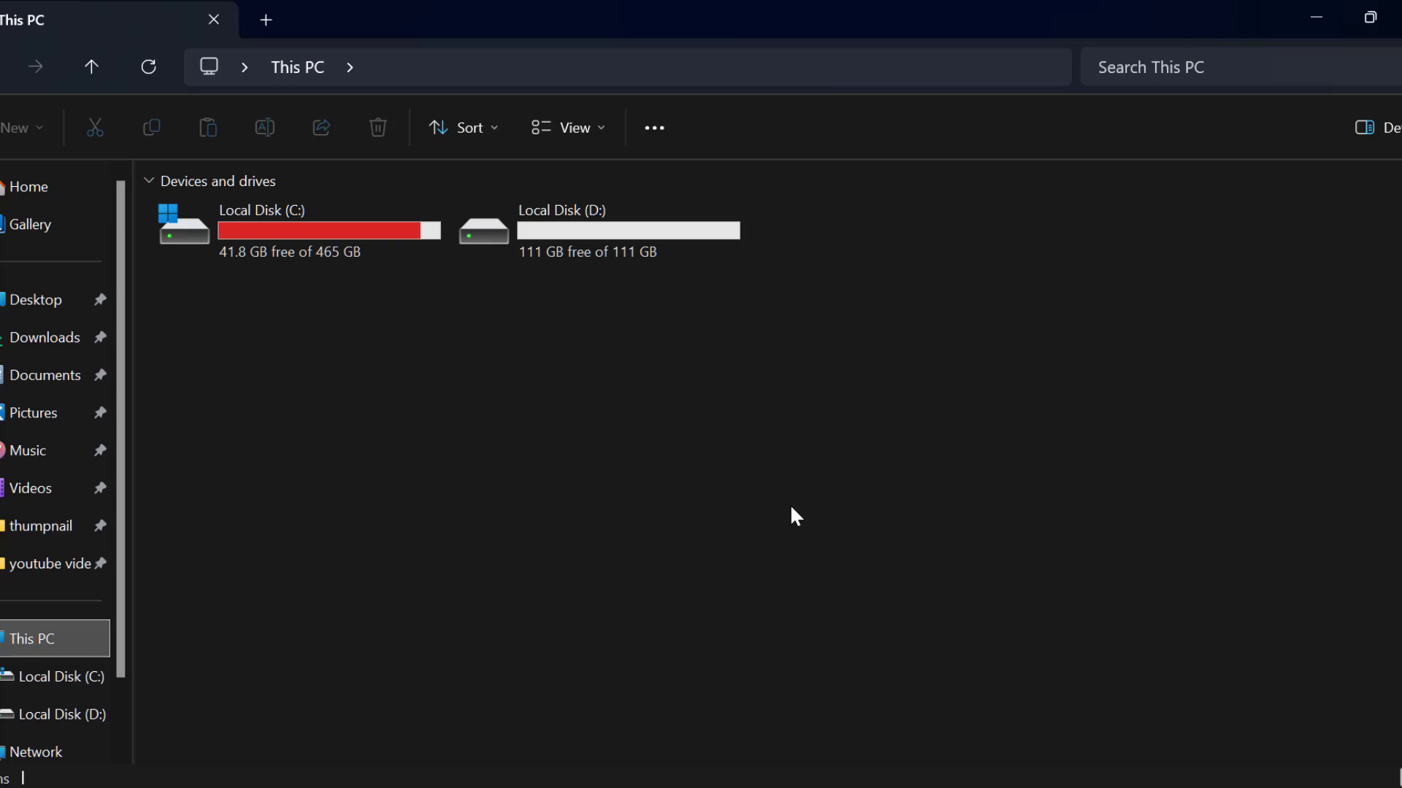
mouse_move(125, 536)
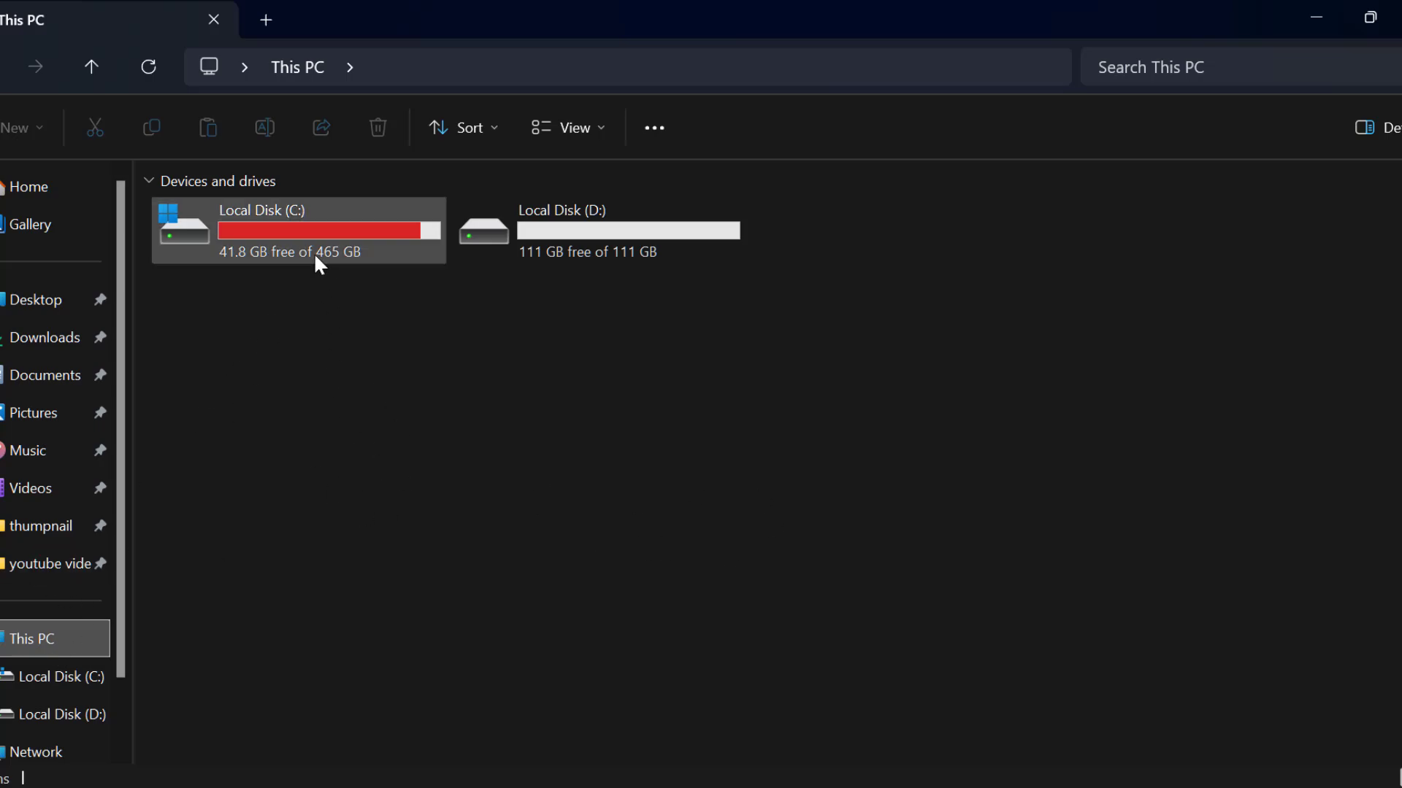
Navigate into C:\Users\<user>\Saved Games.
double_click(298, 229)
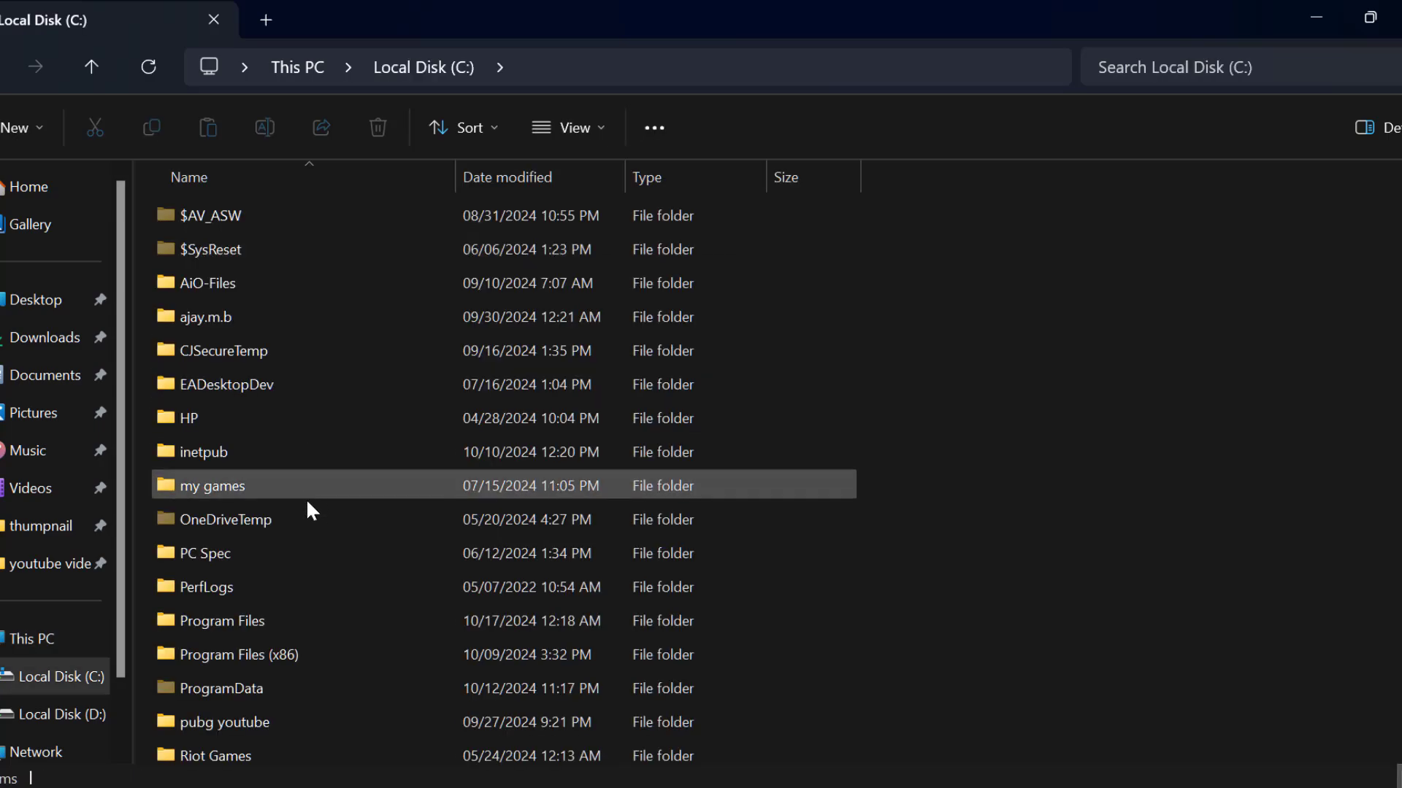
scroll(down, 3)
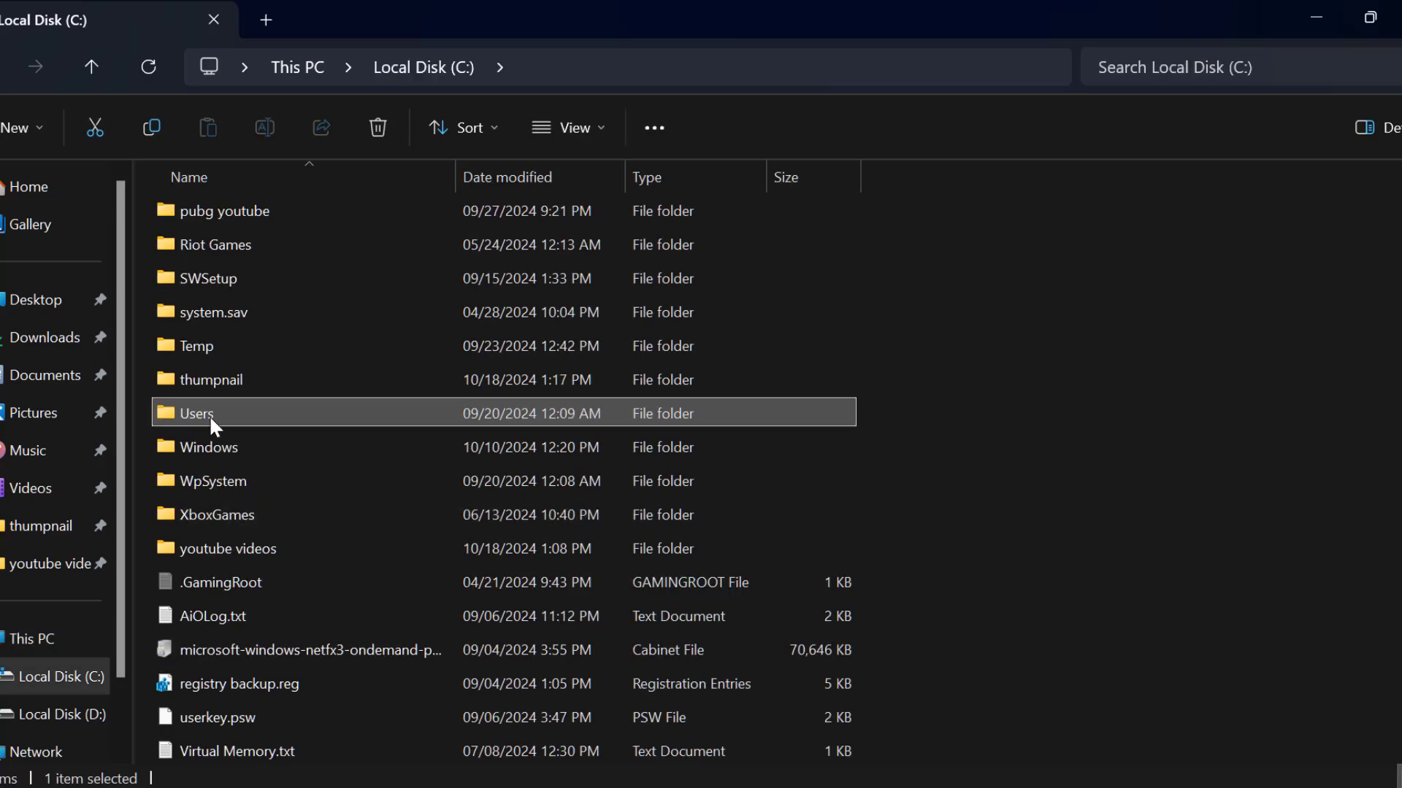
double_click(194, 413)
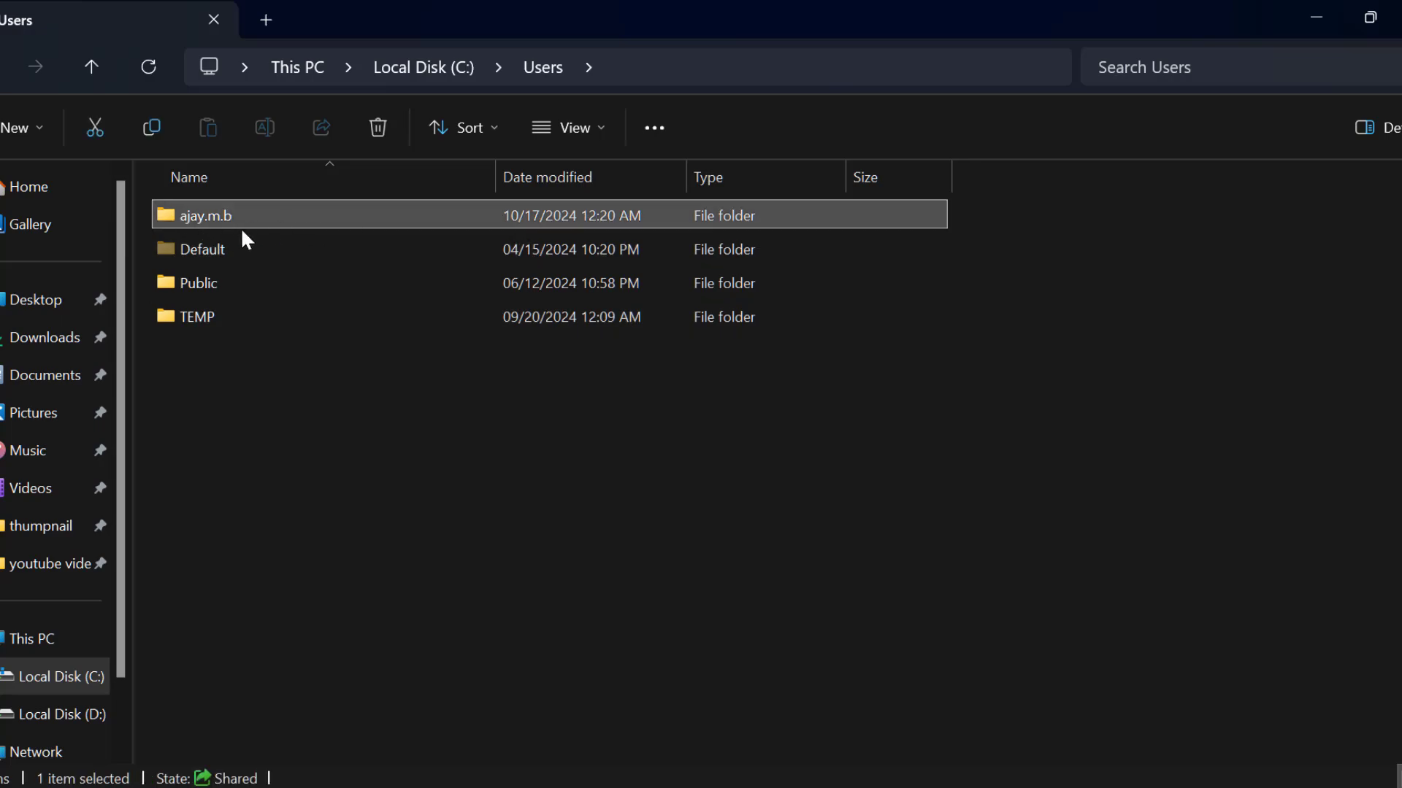
mouse_move(266, 658)
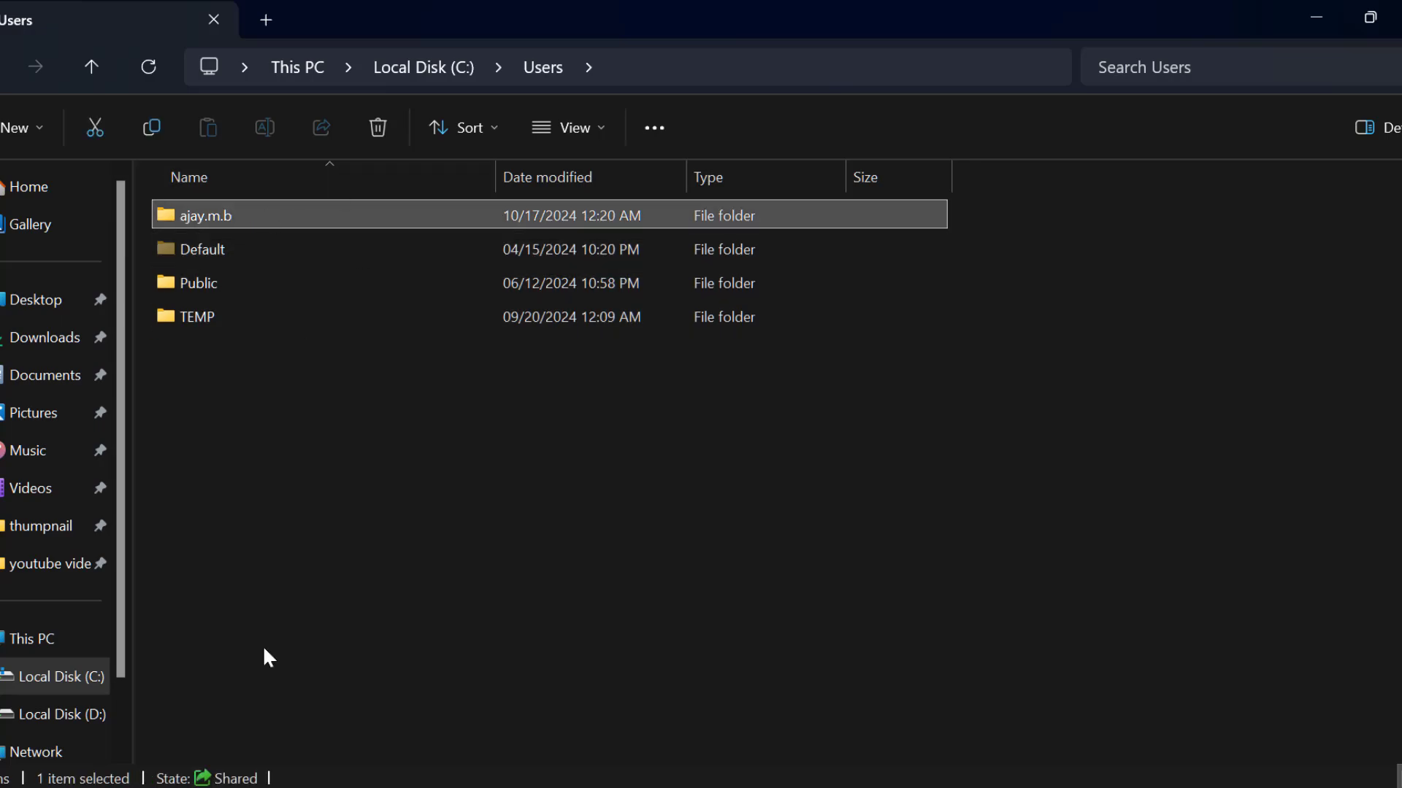
click(34, 763)
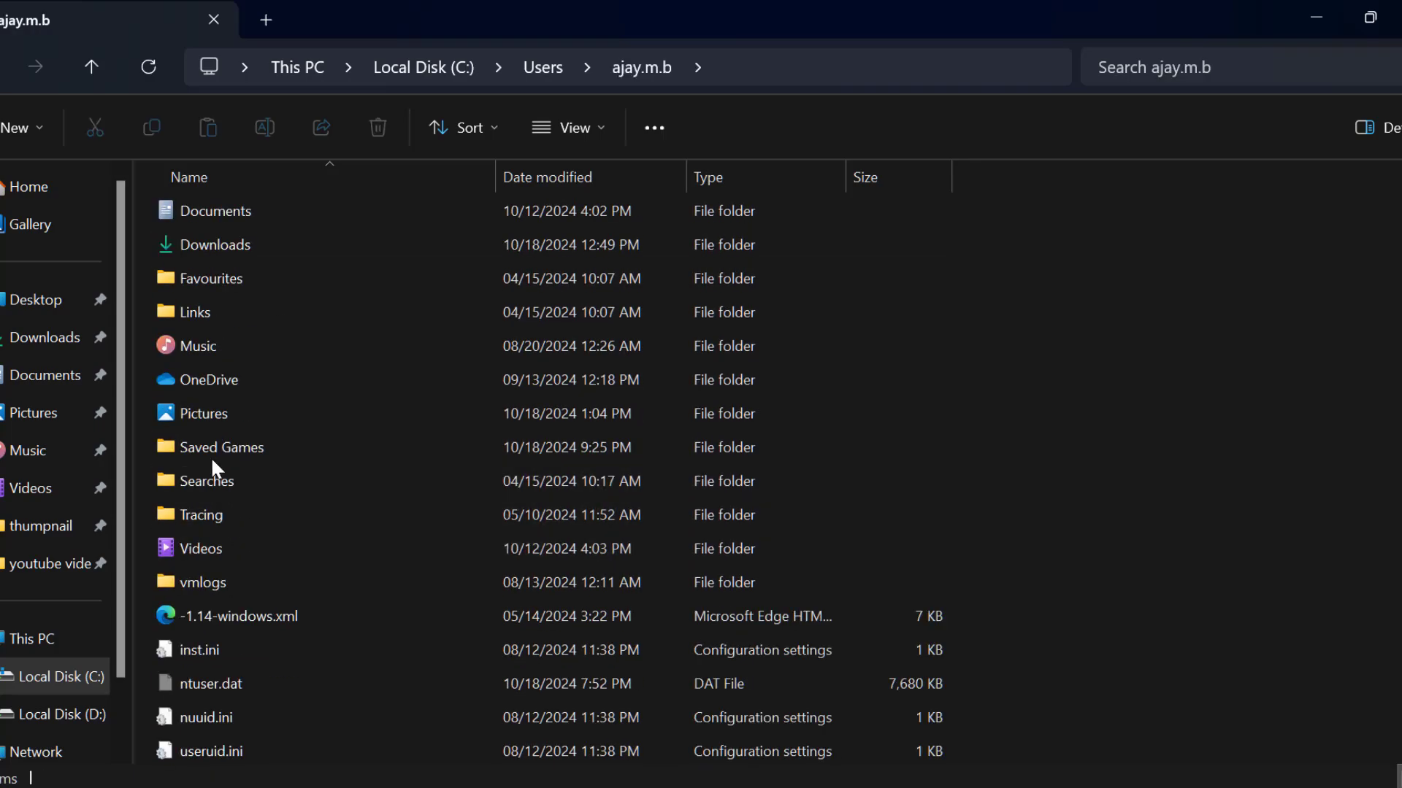
click(219, 447)
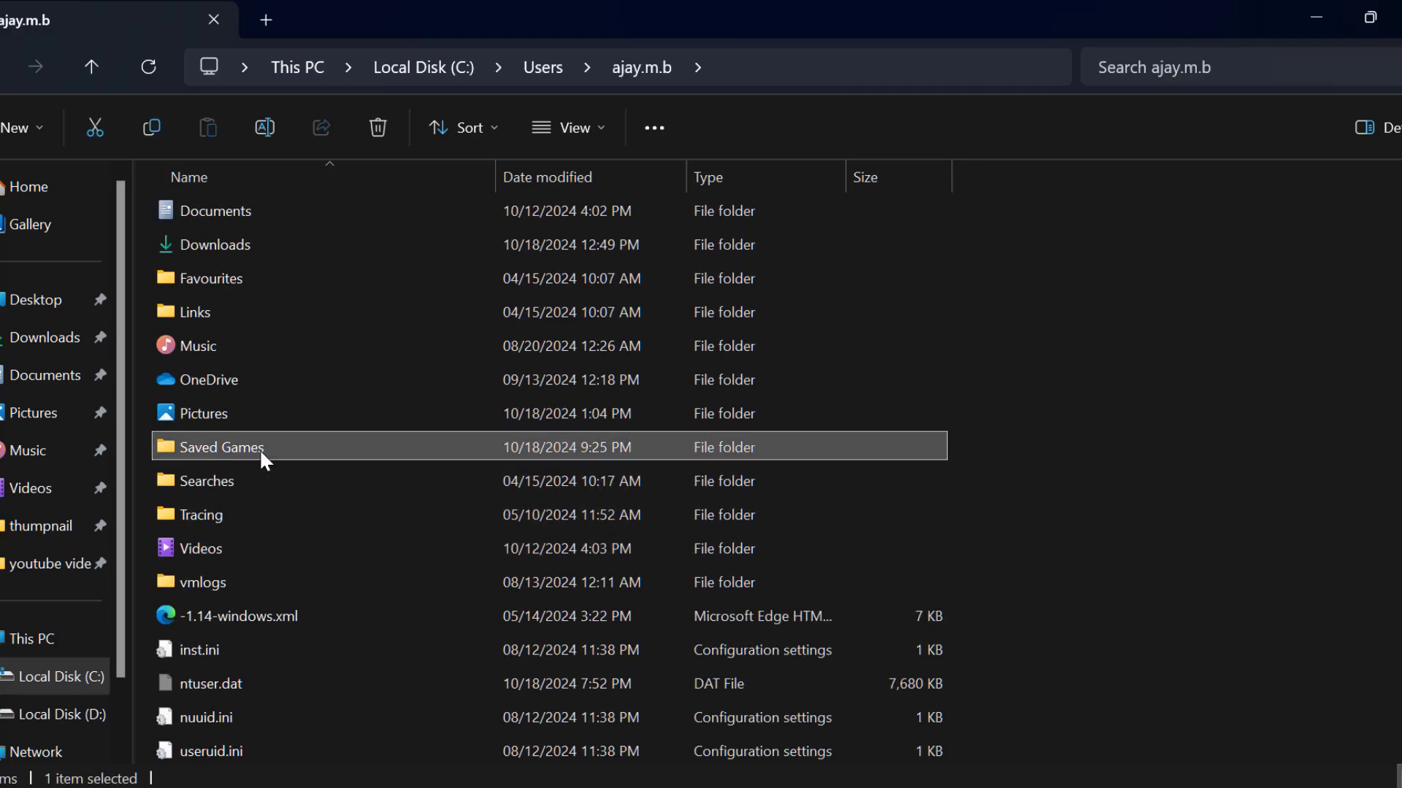
double_click(219, 447)
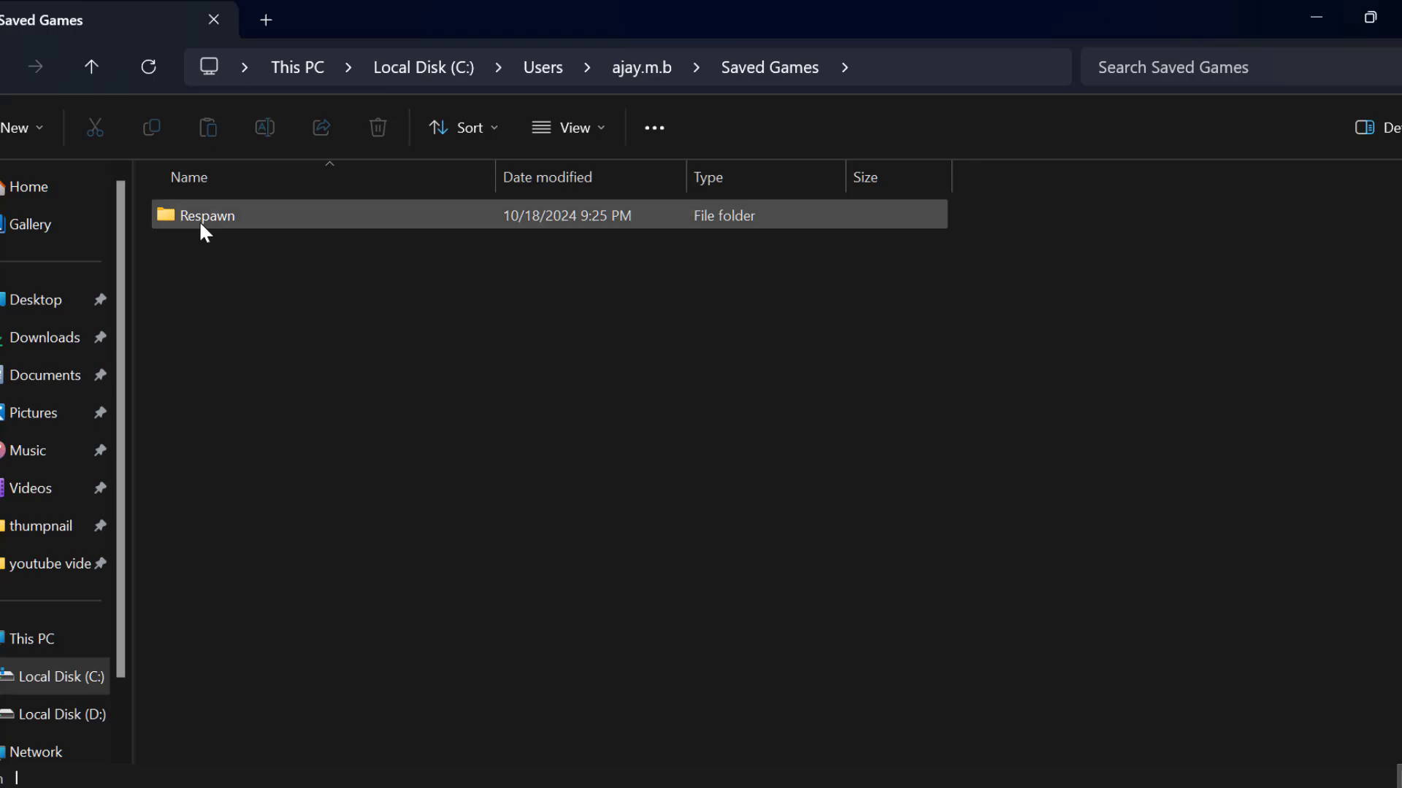
mouse_move(211, 219)
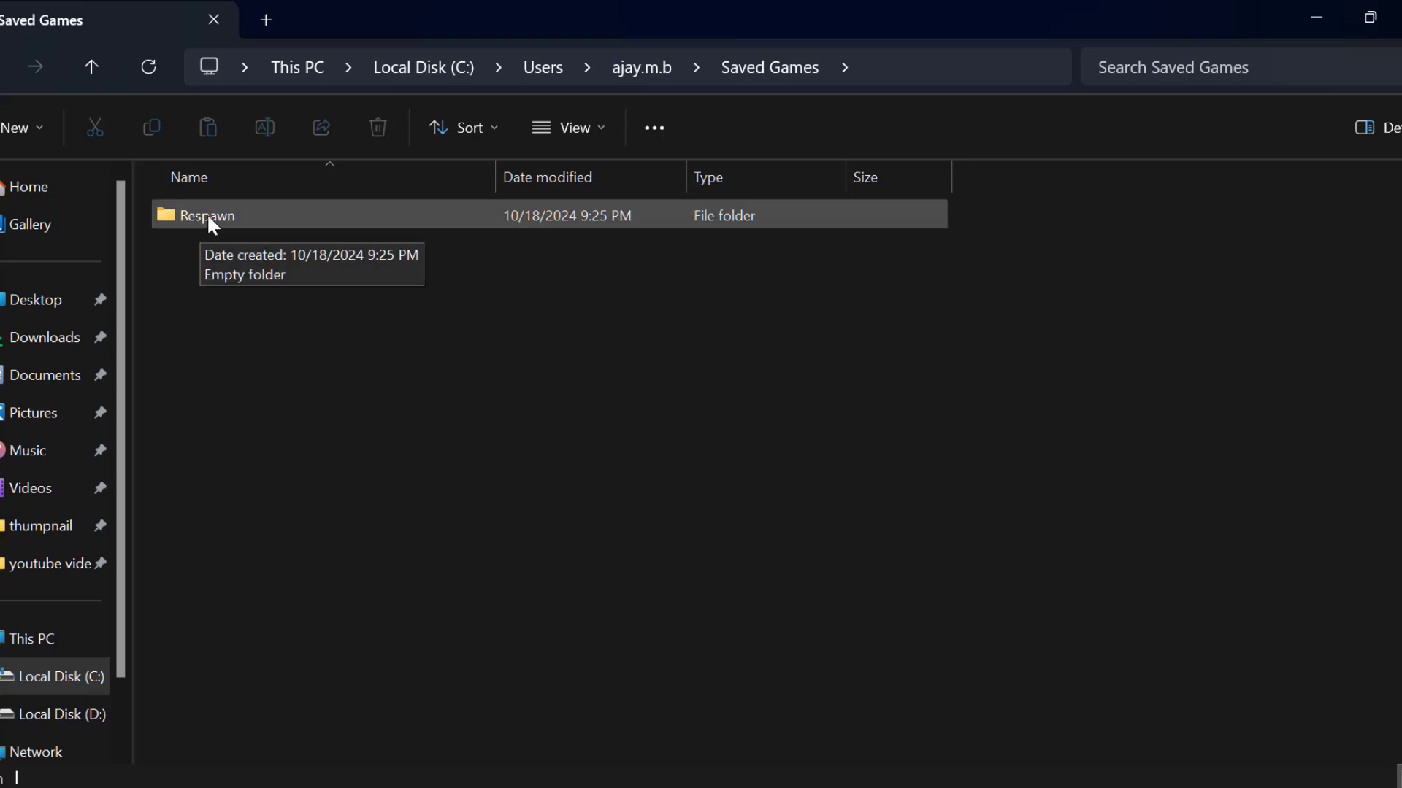
Delete the Respawn folder from Saved Games via its context menu.
right_click(207, 215)
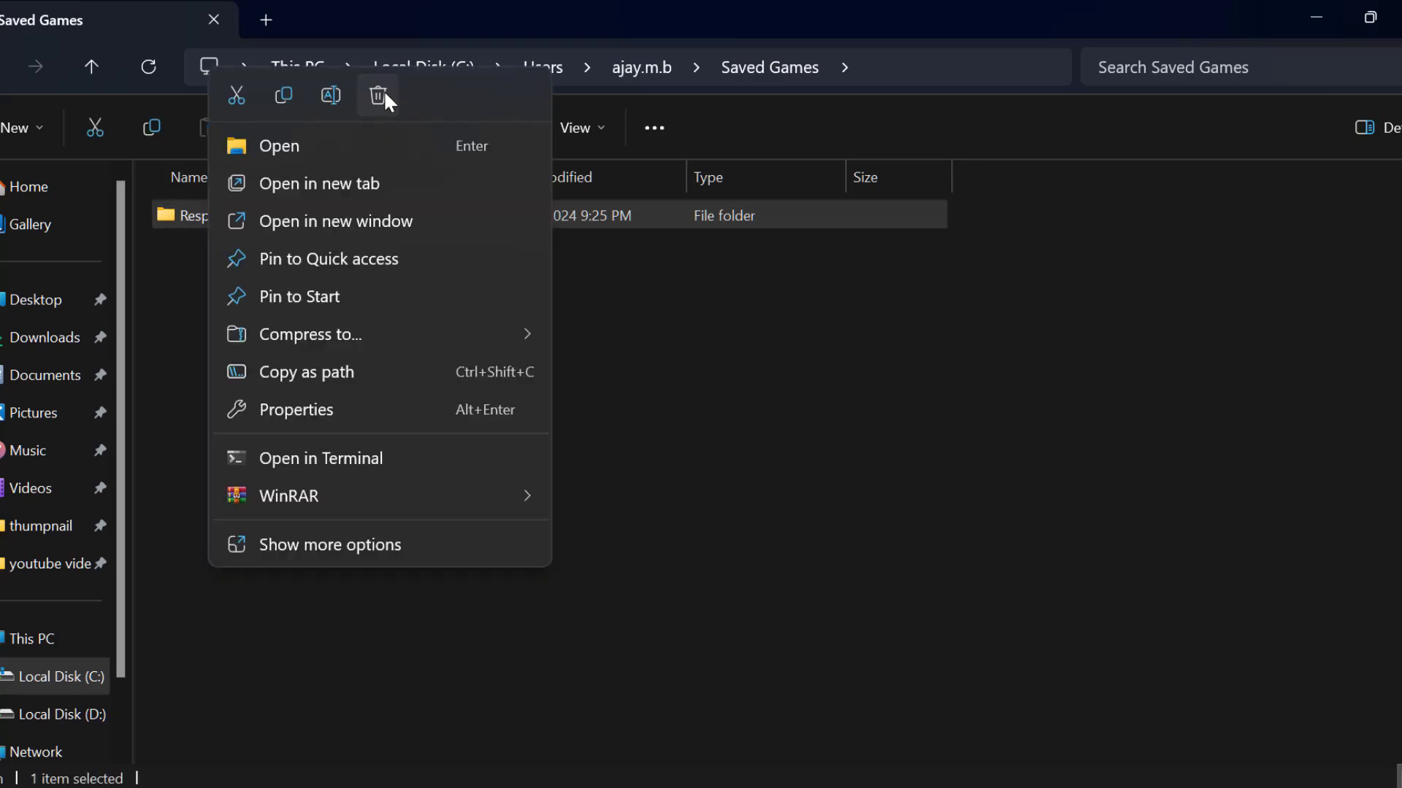
click(378, 95)
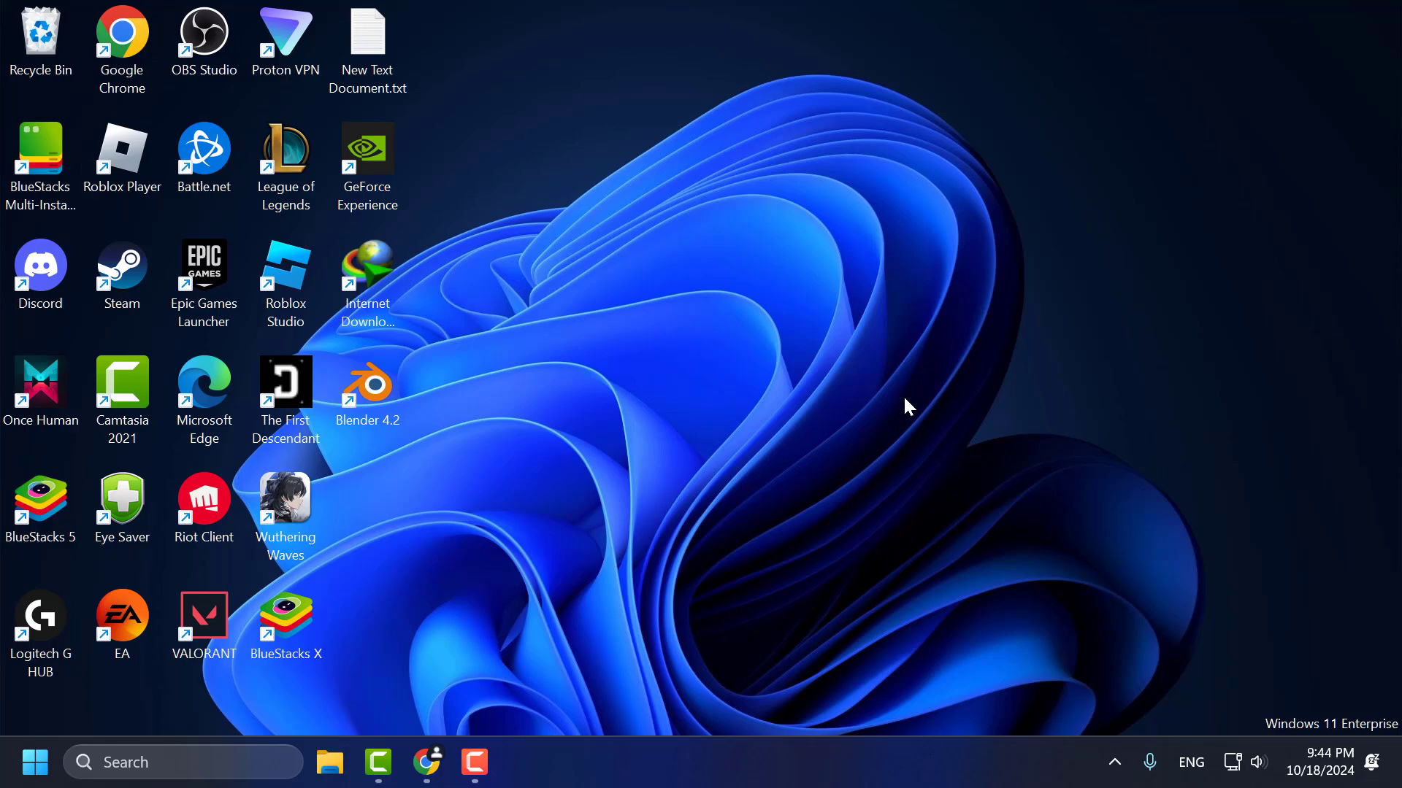
click(427, 762)
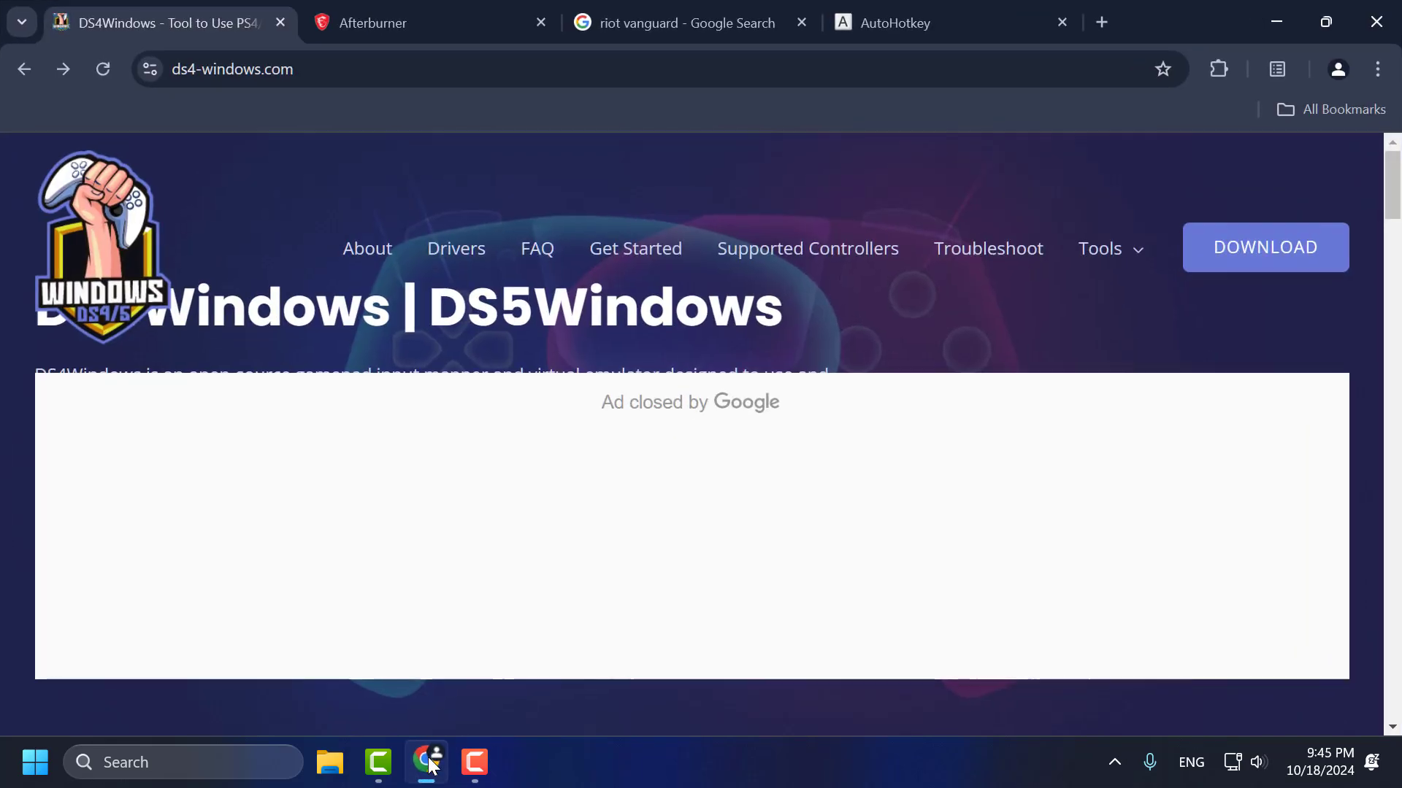
mouse_move(450, 353)
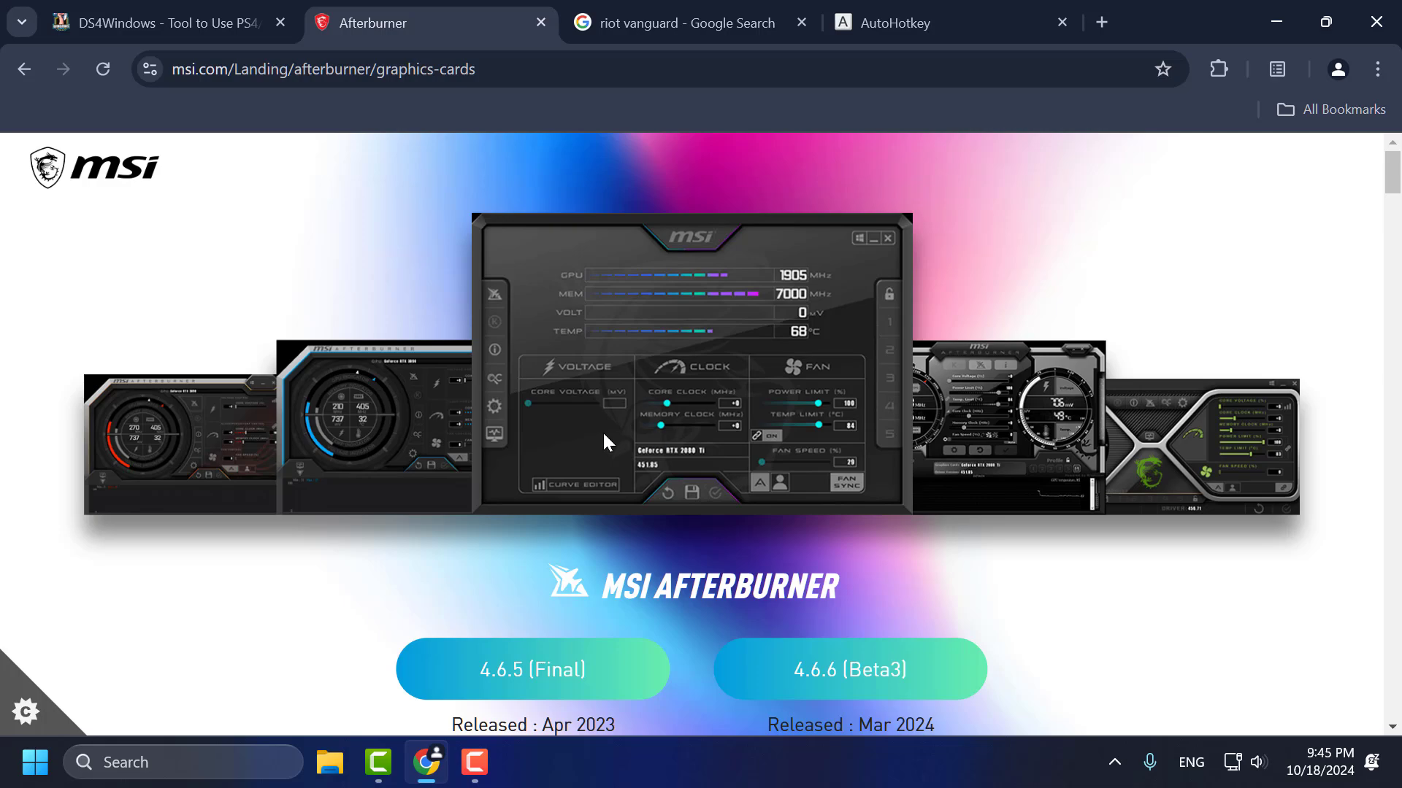
Switch to the AutoHotkey page after viewing the MSI Afterburner download page.
click(688, 22)
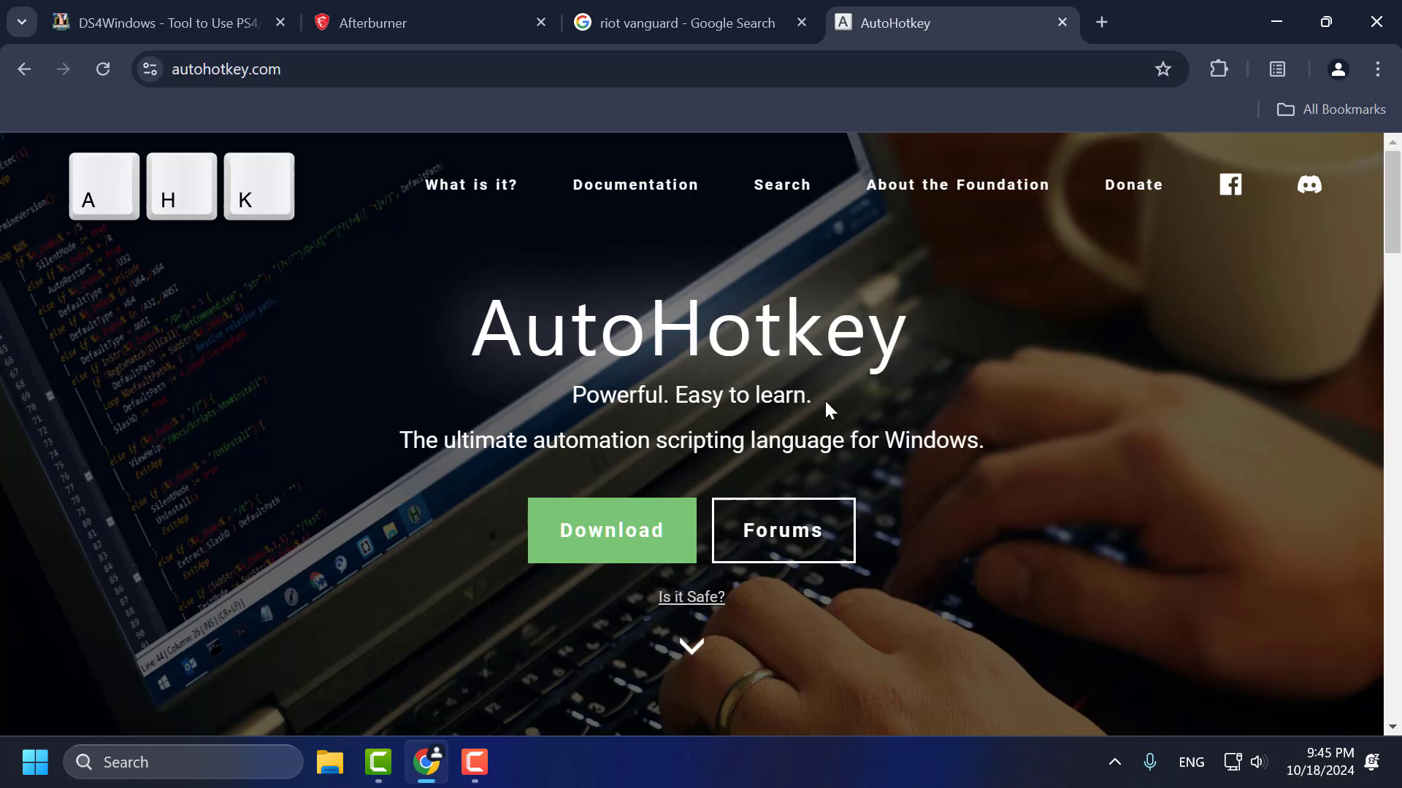
mouse_move(960, 380)
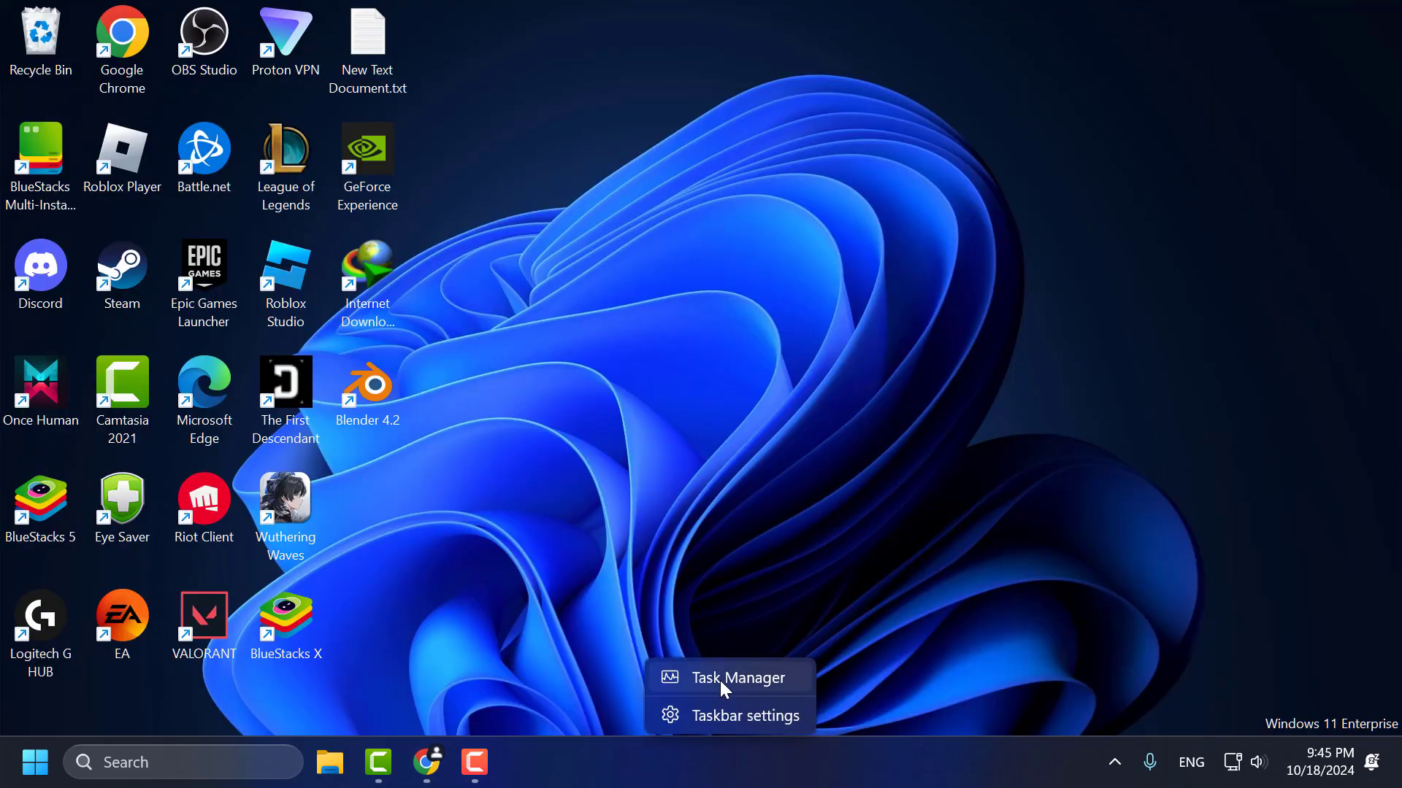
click(738, 677)
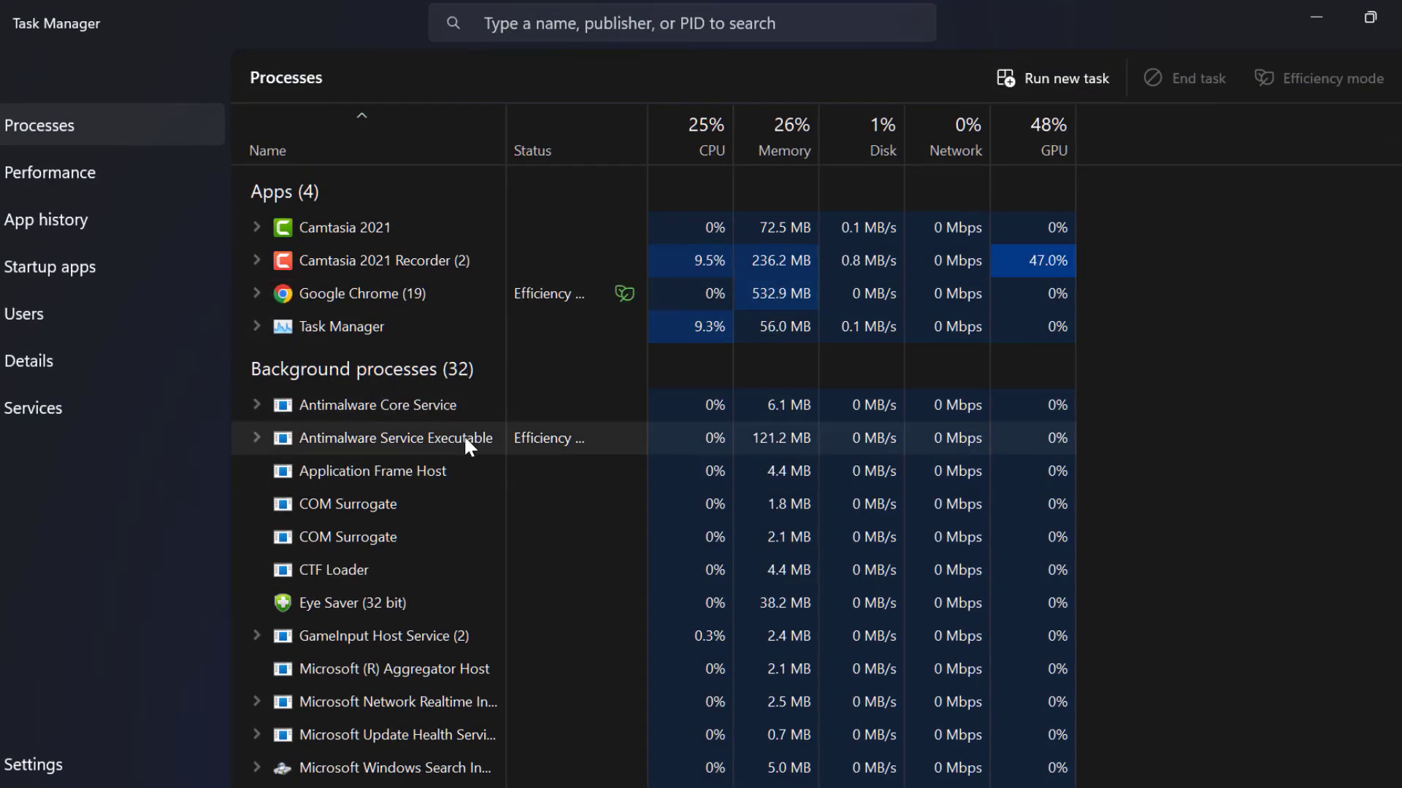
right_click(358, 294)
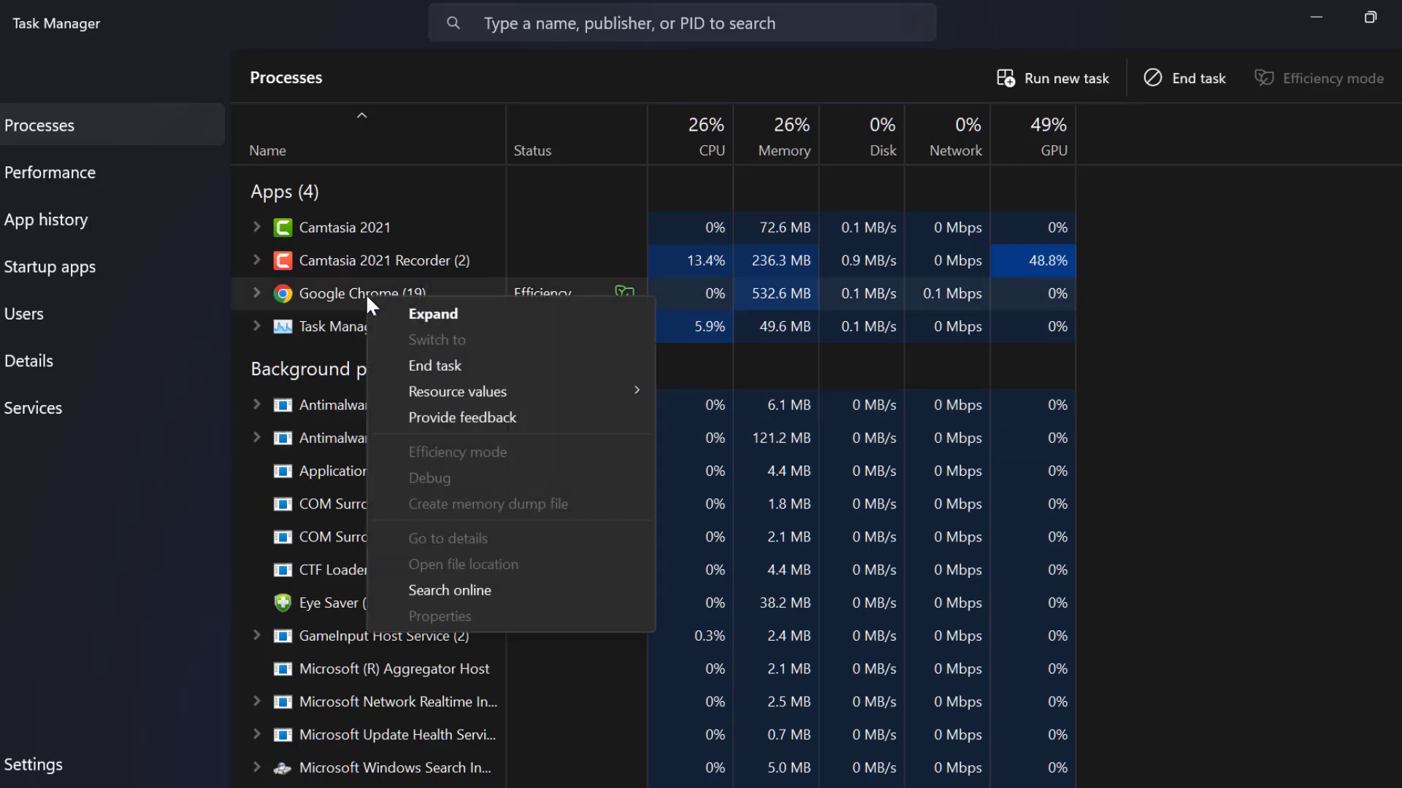
mouse_move(1171, 400)
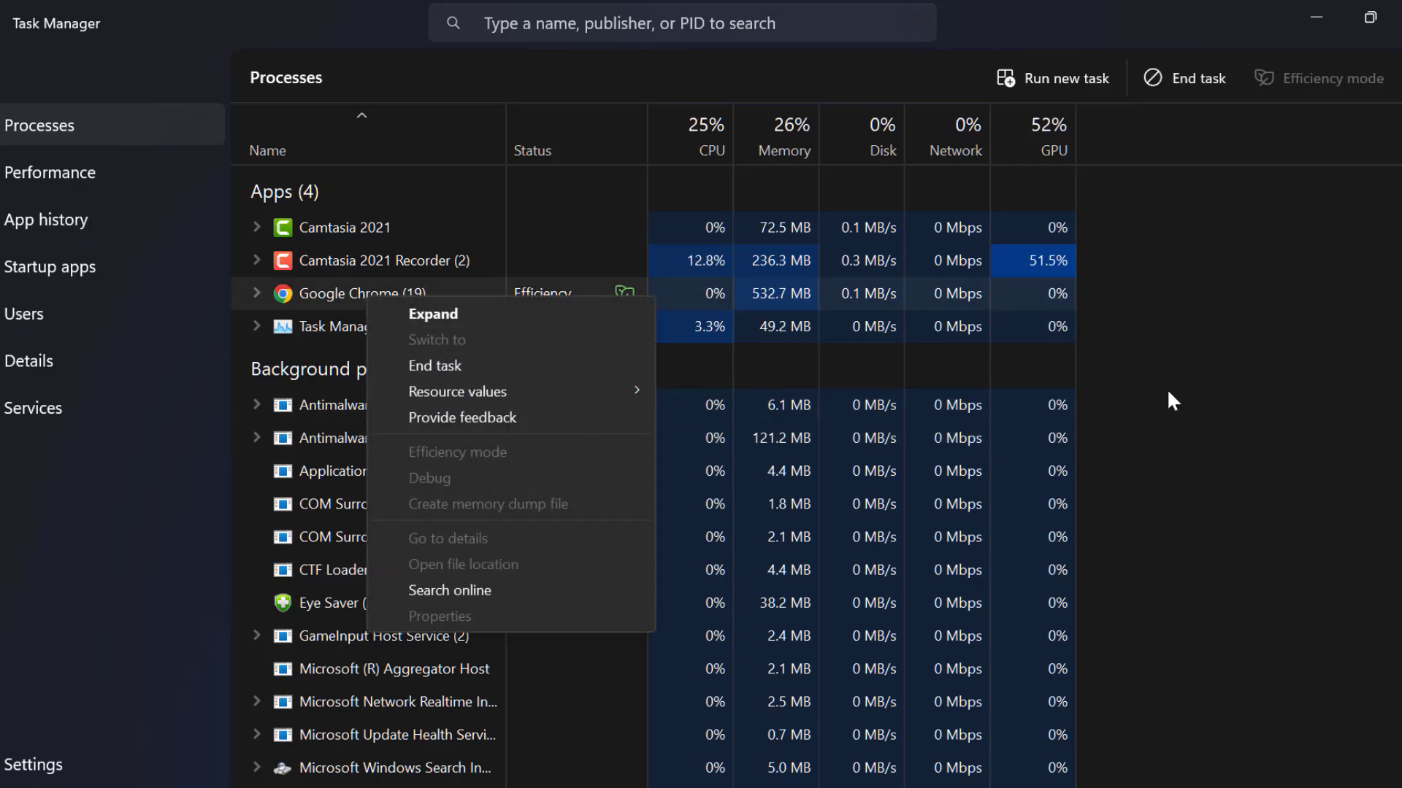
click(814, 374)
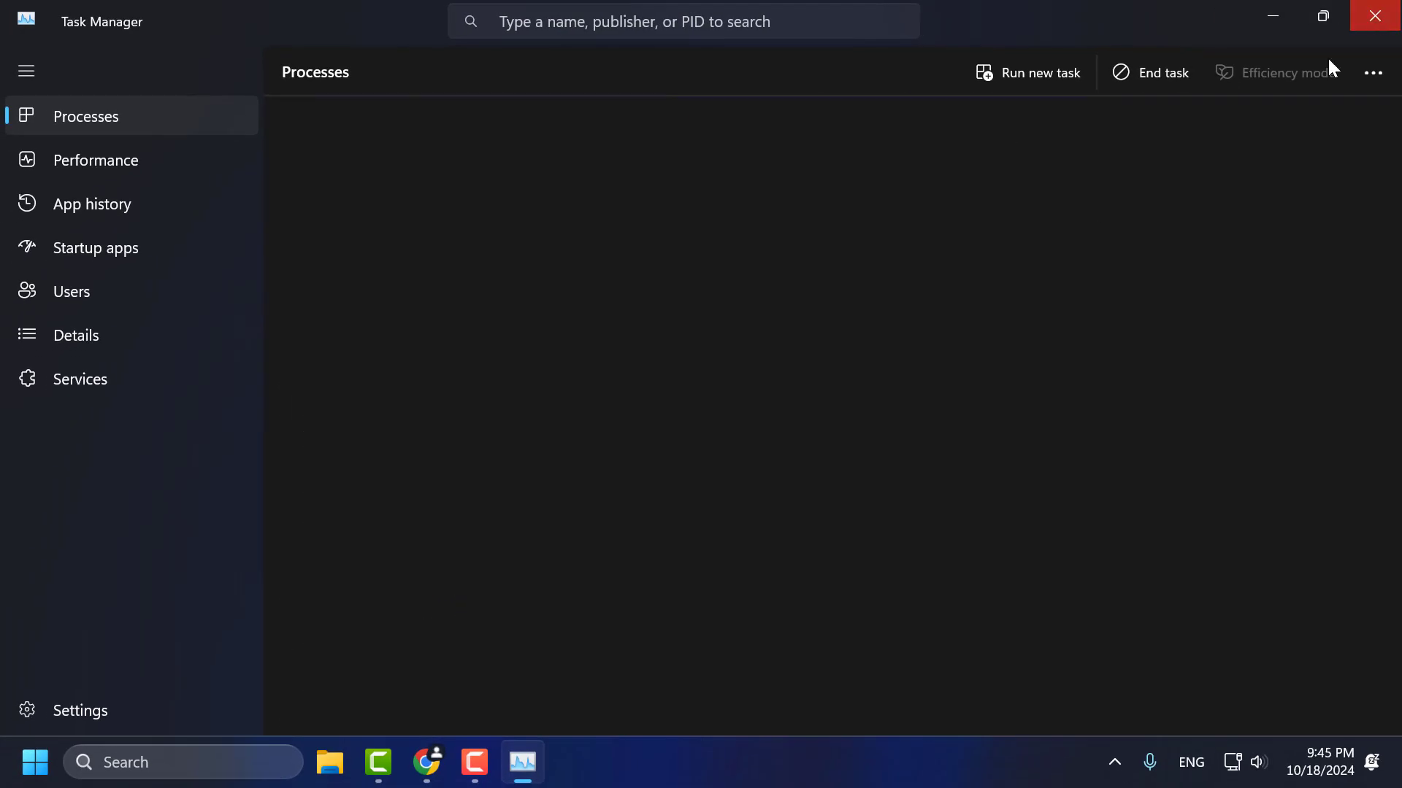
click(1375, 16)
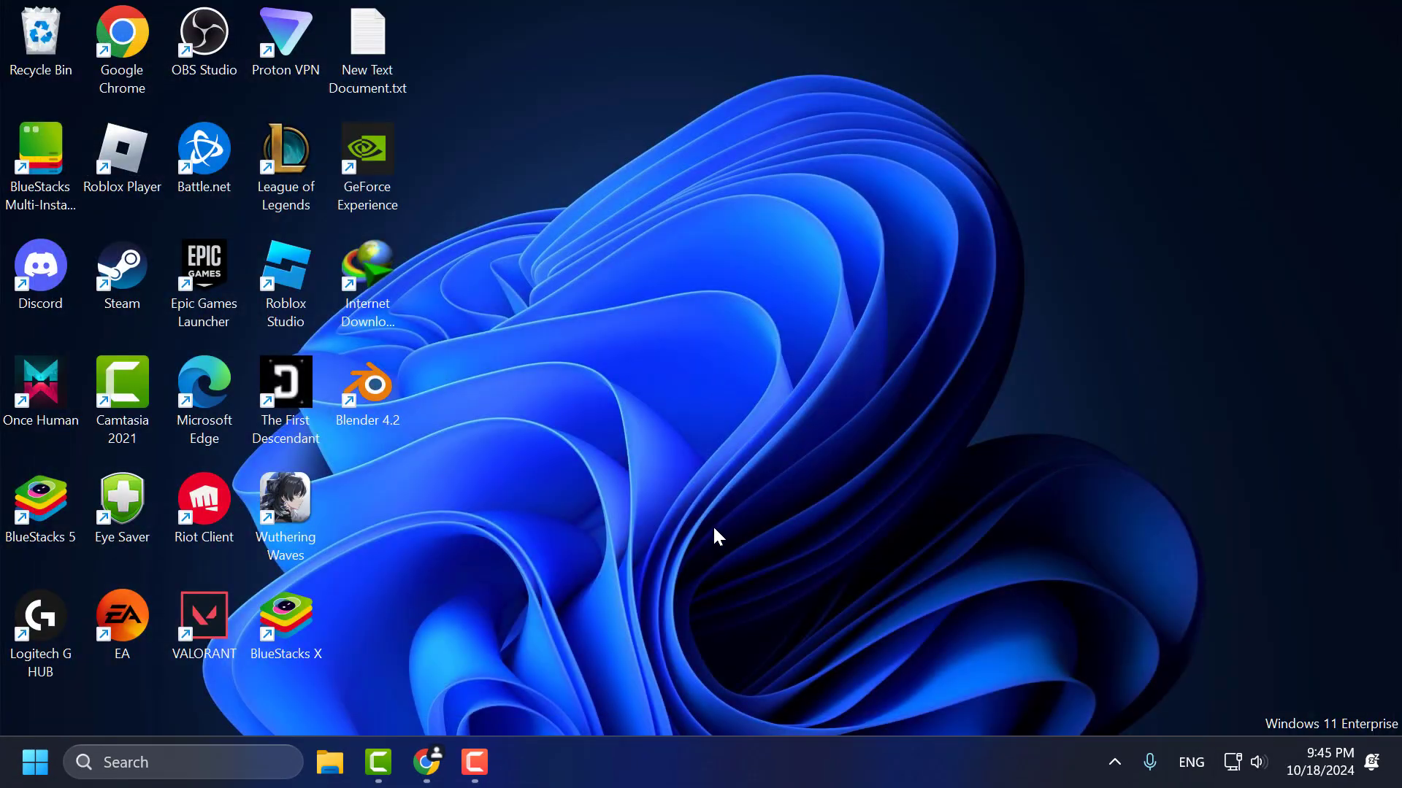